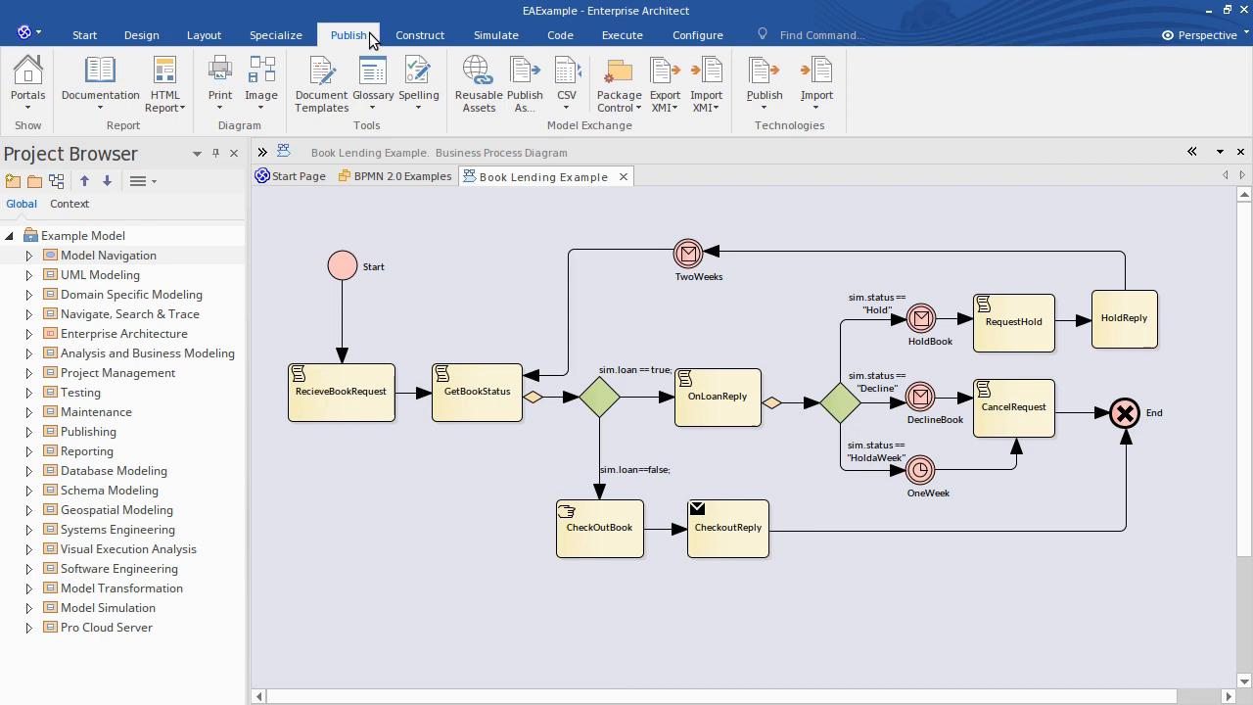
# - Scale the diagram image up, save it as 'Book Lending Example - Enlarged.png', then open the original
pyautogui.click(262, 83)
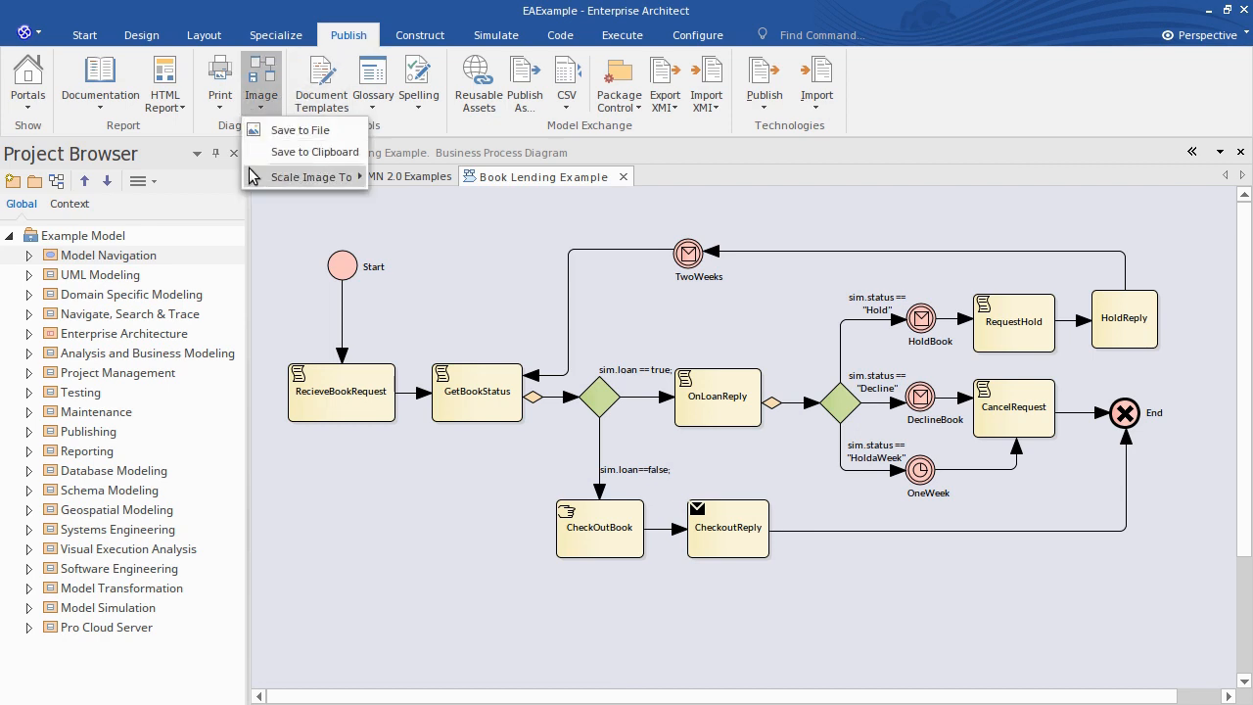
pyautogui.click(313, 176)
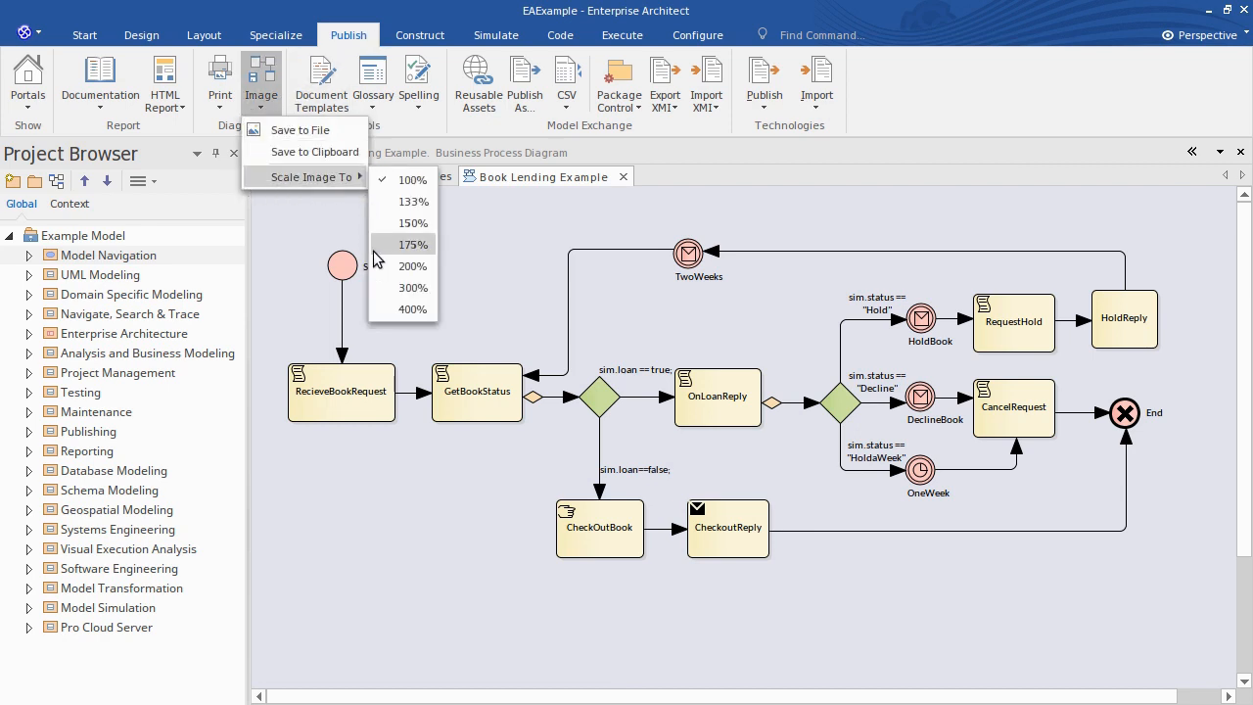
pyautogui.moveTo(387, 311)
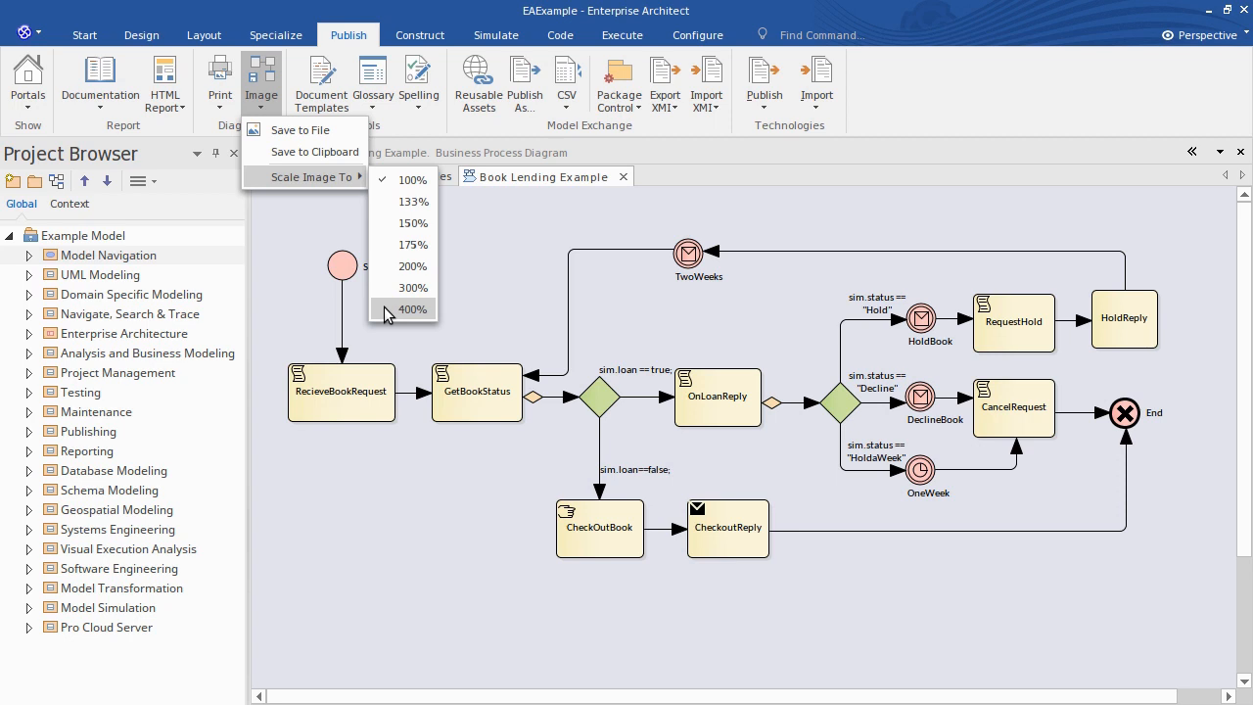
pyautogui.moveTo(383, 266)
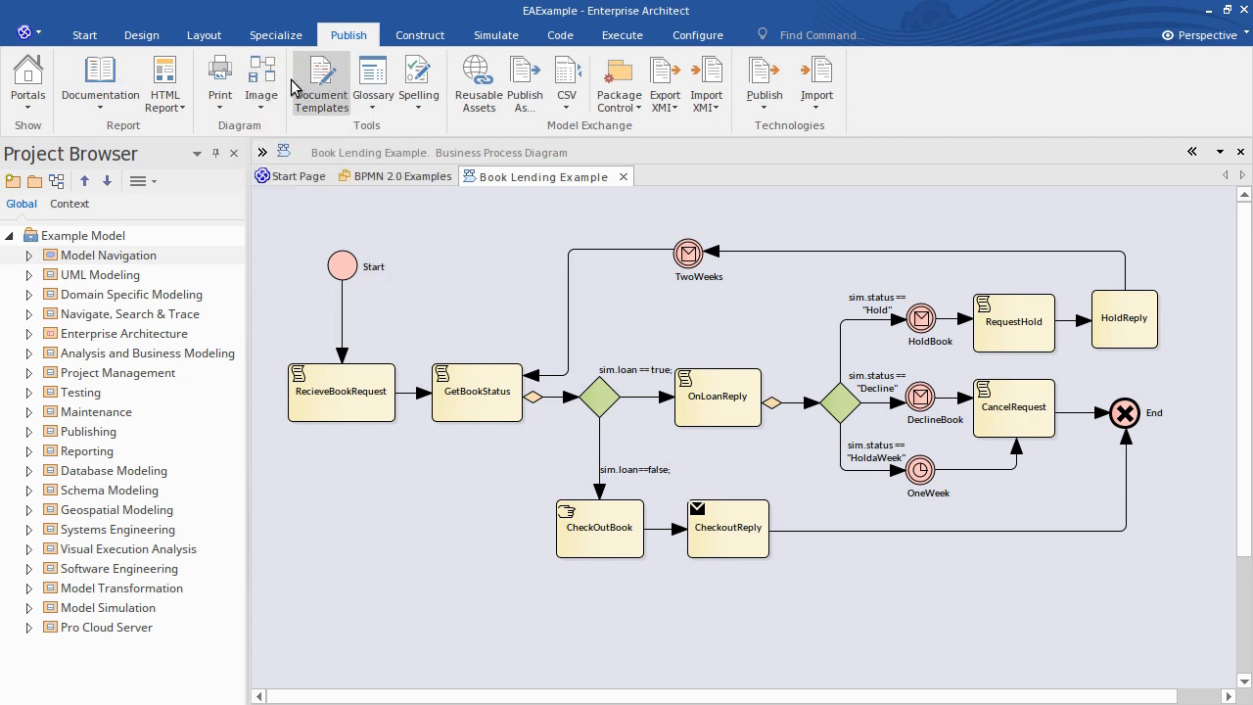
pyautogui.click(262, 81)
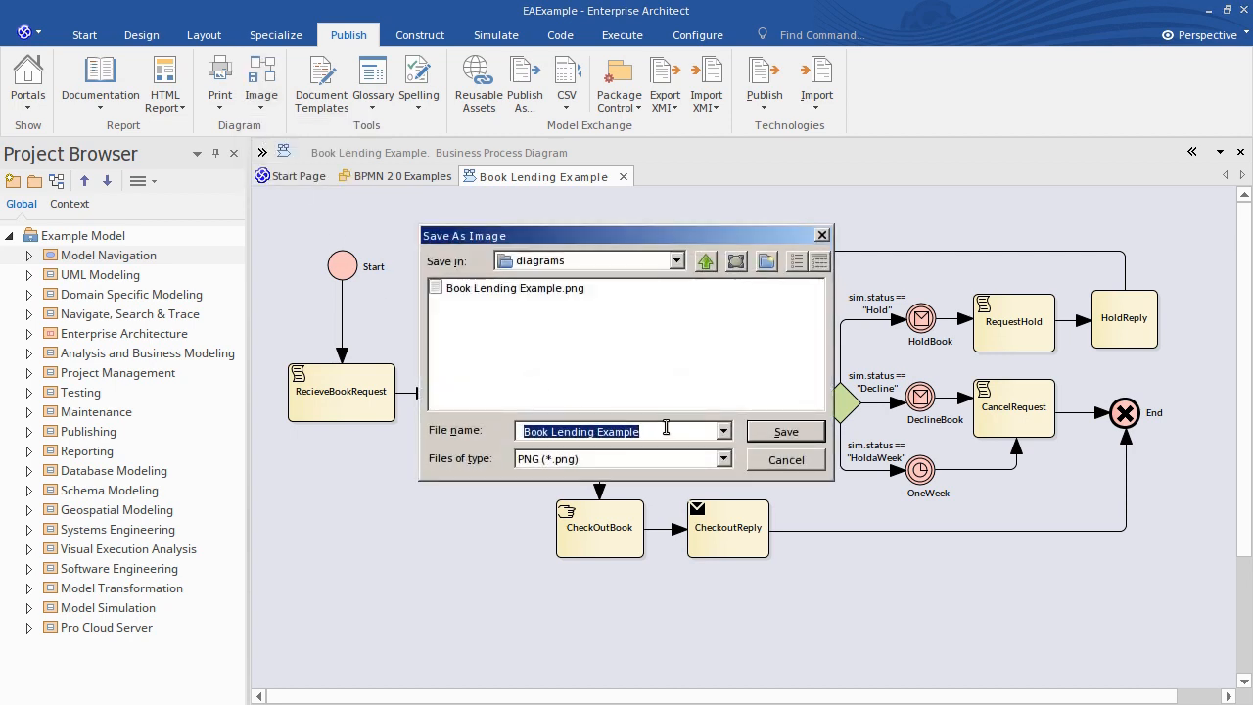
pyautogui.write('- Eng')
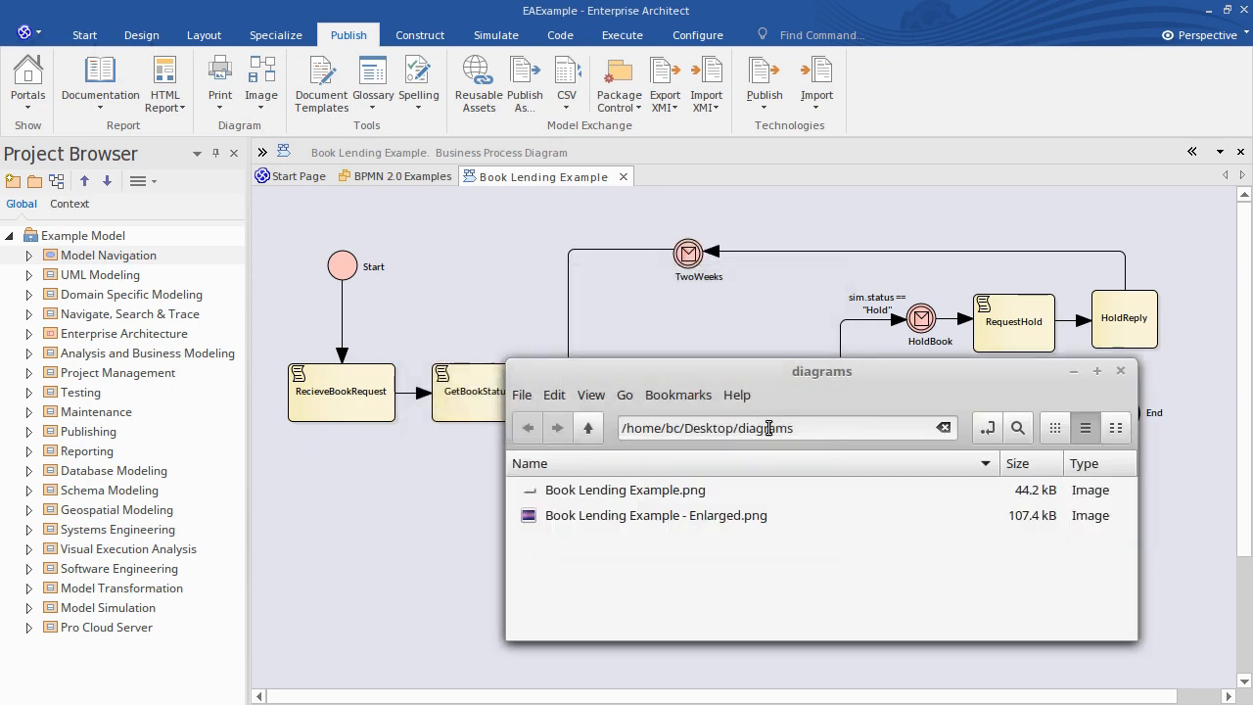
pyautogui.moveTo(710, 499)
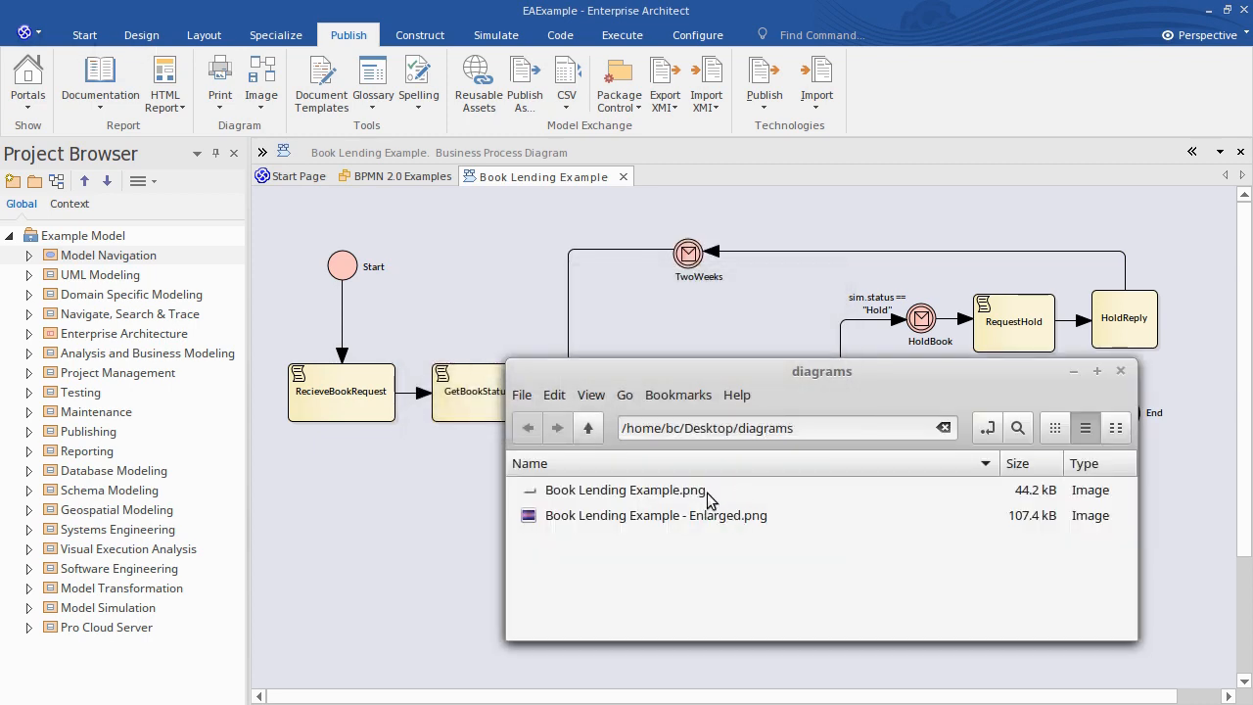
pyautogui.doubleClick(624, 490)
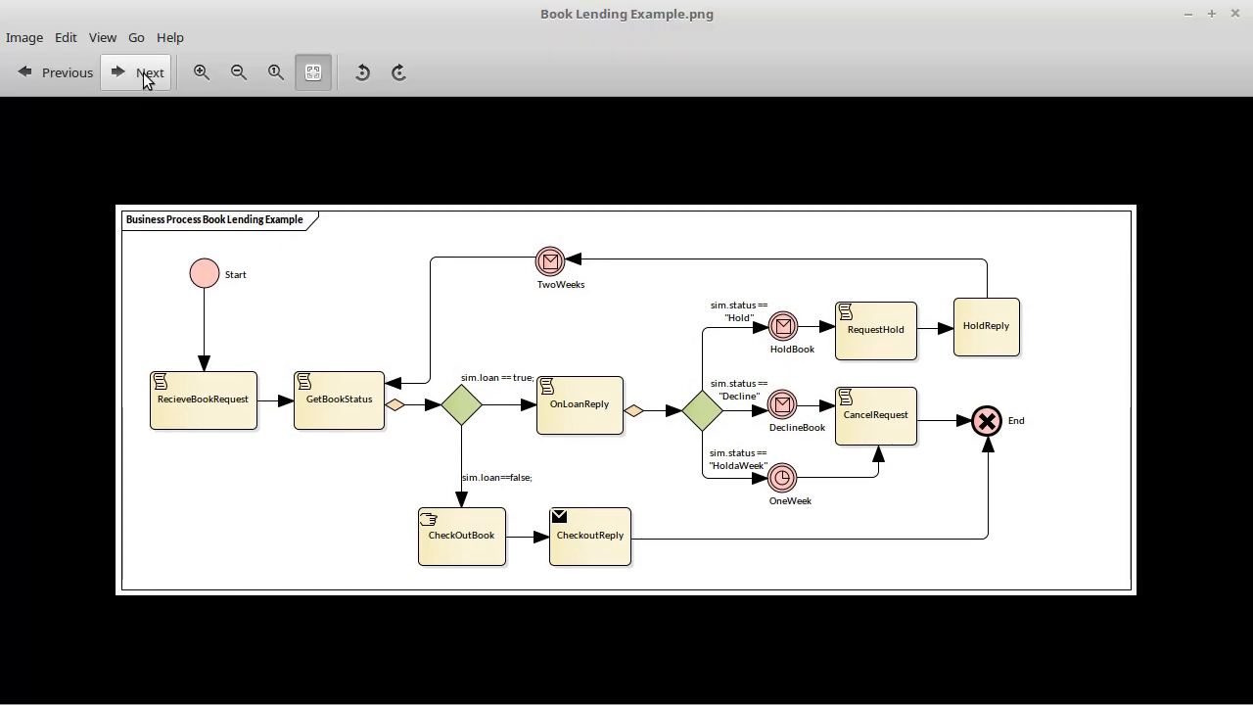
# - Step the image viewer forward to the enlarged Book Lending Example copy
pyautogui.click(137, 73)
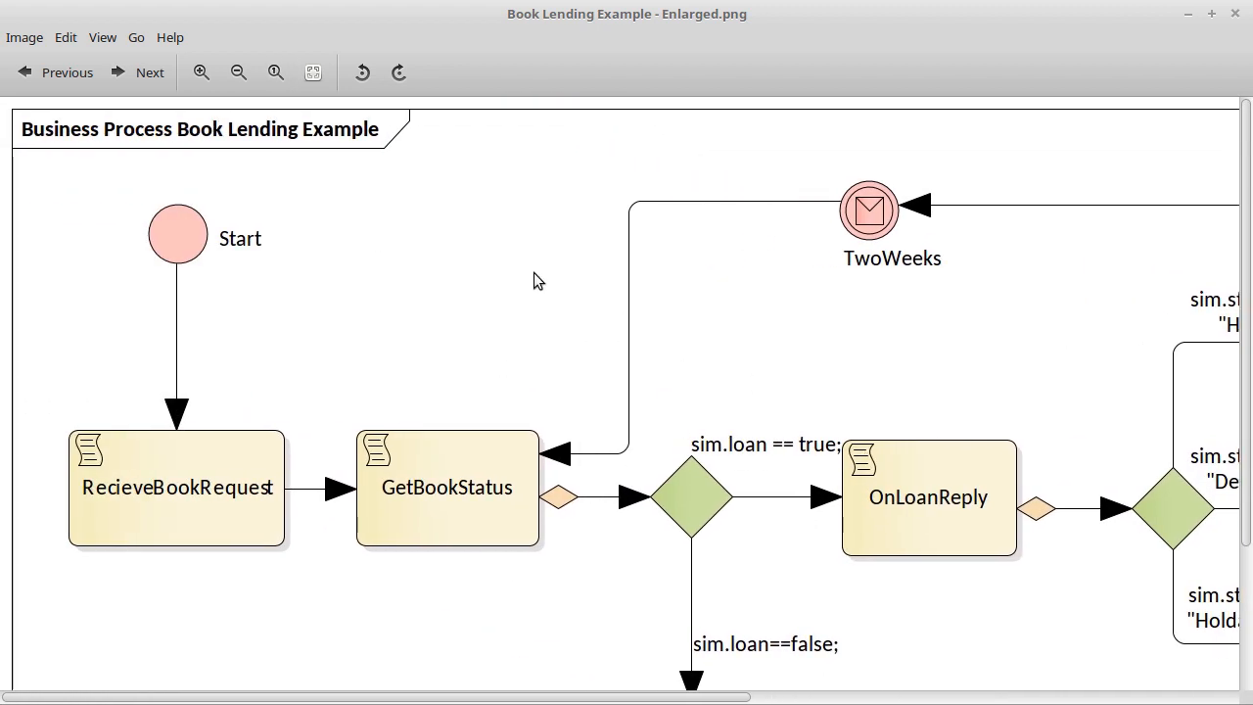
pyautogui.moveTo(528, 277)
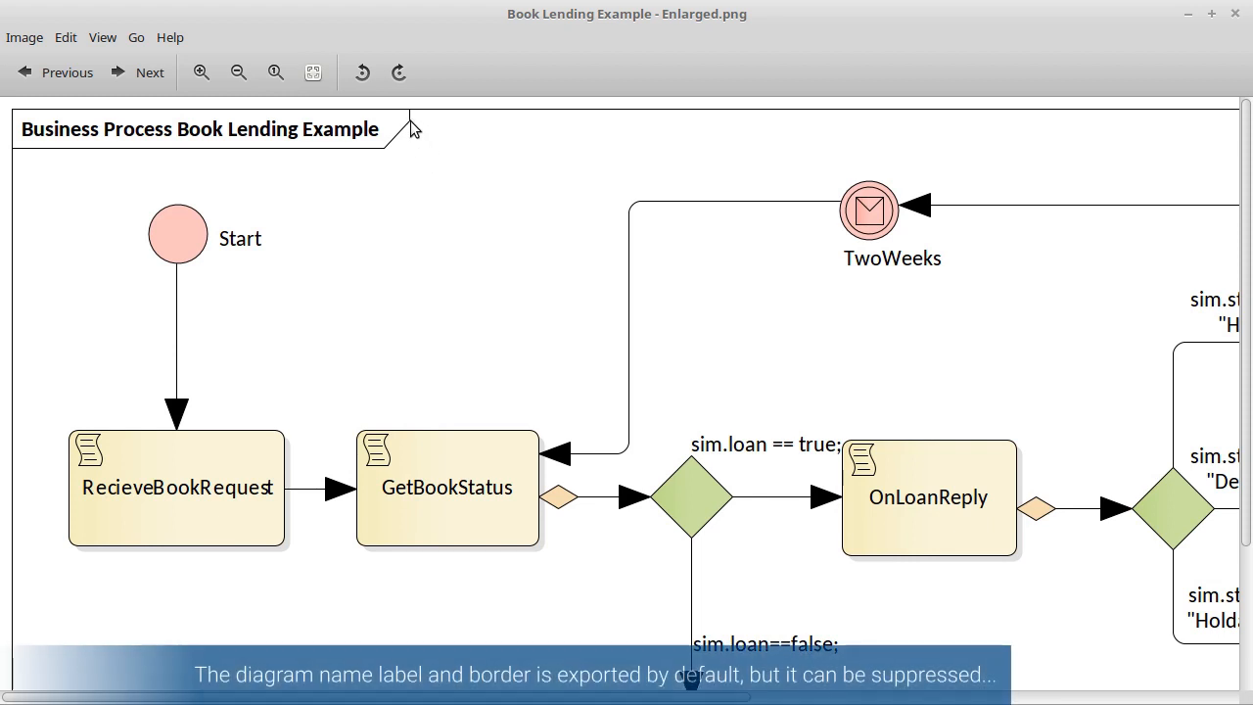
pyautogui.moveTo(325, 149)
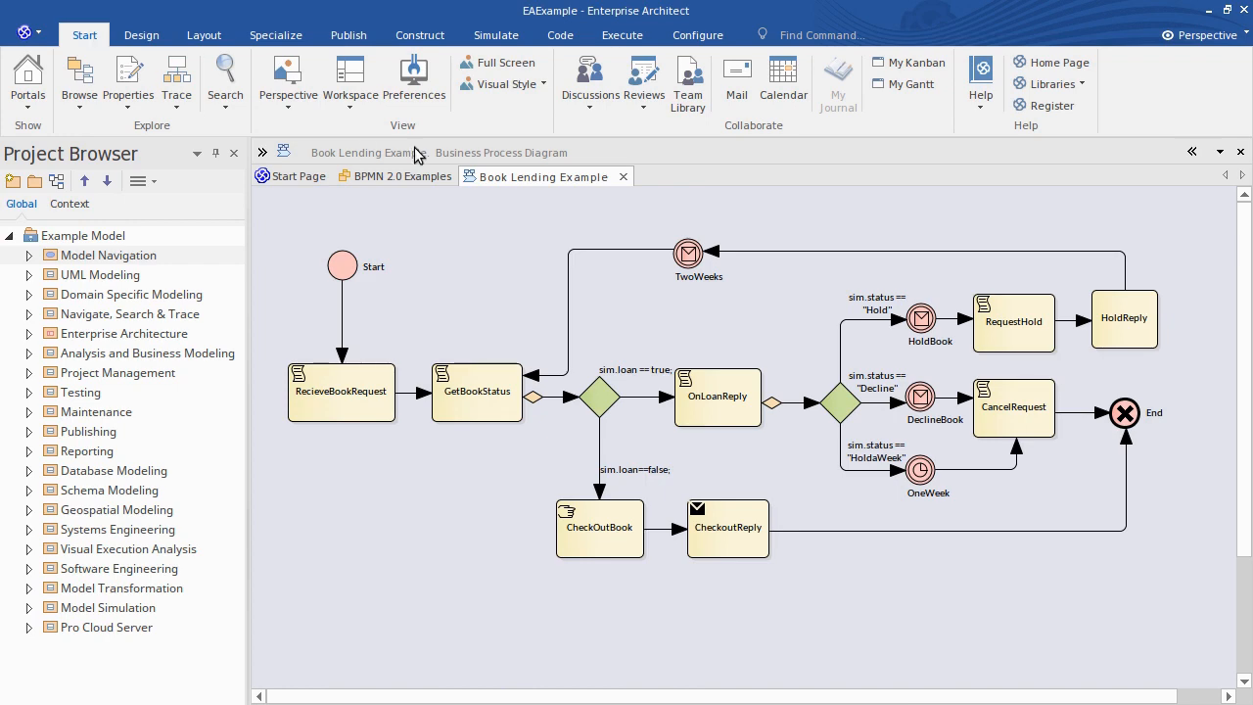
# - Uncheck 'On Saved Images' under Diagram Frames in the Diagram preferences
pyautogui.click(414, 83)
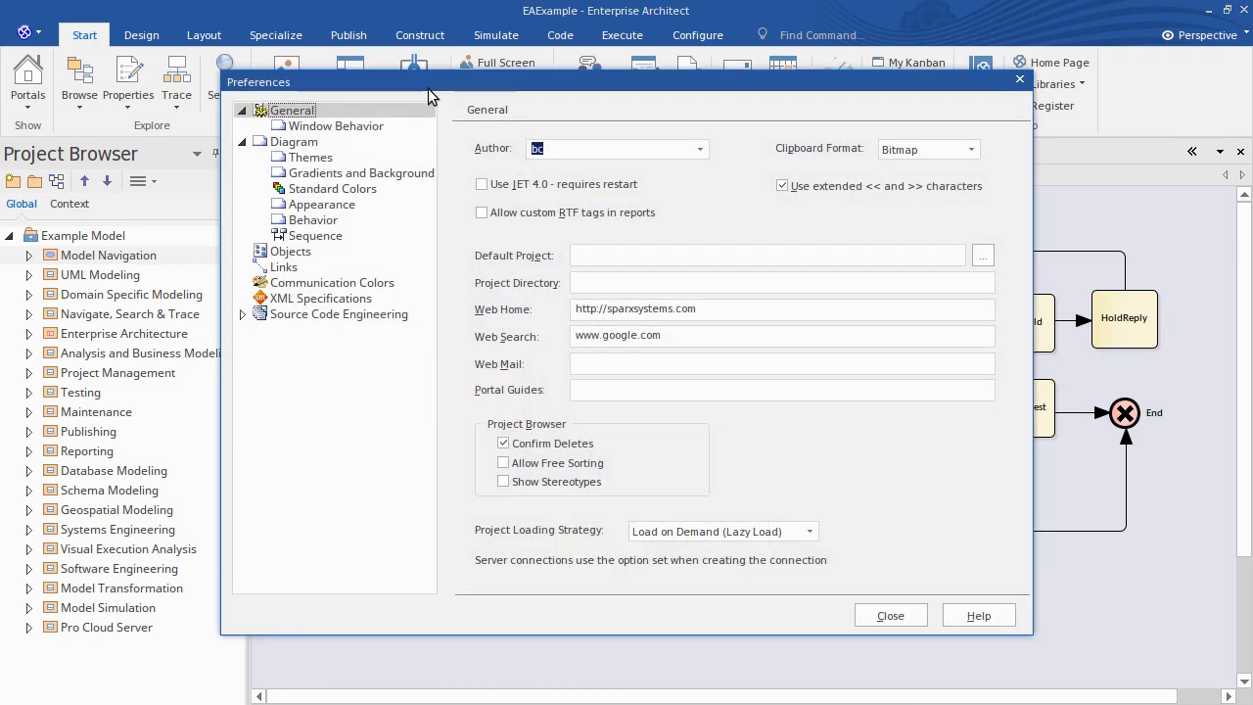
pyautogui.click(293, 142)
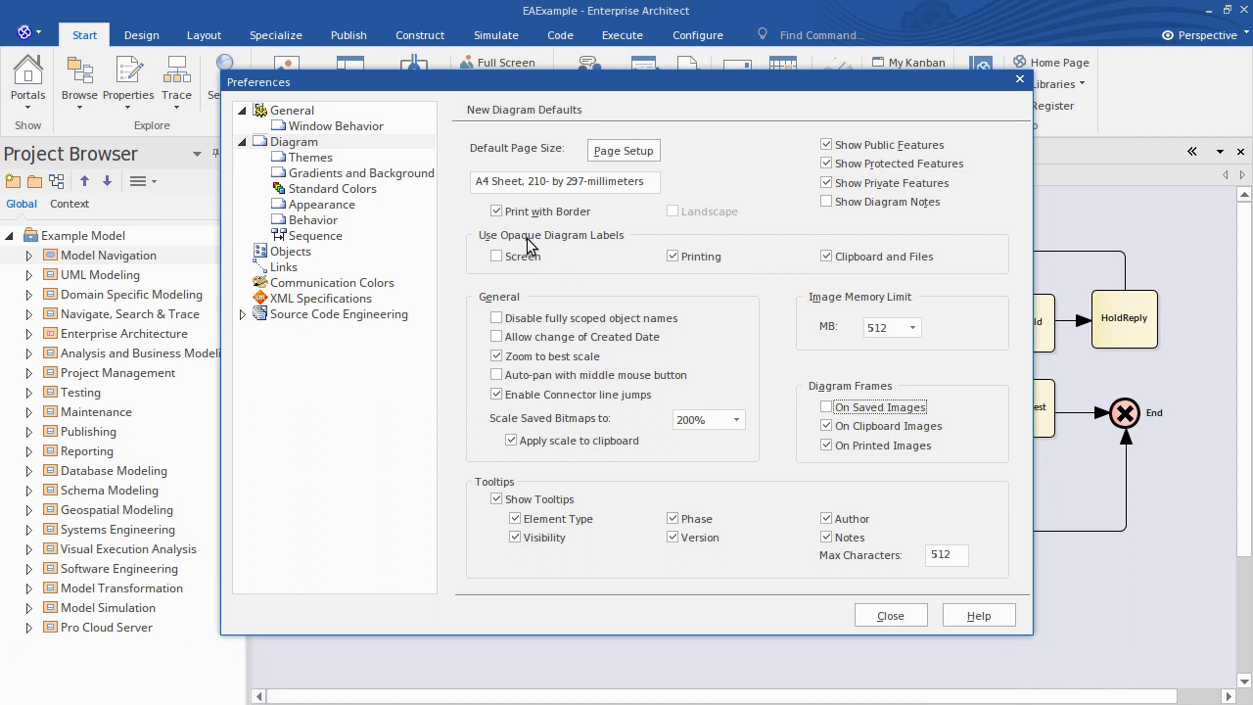
pyautogui.moveTo(600, 272)
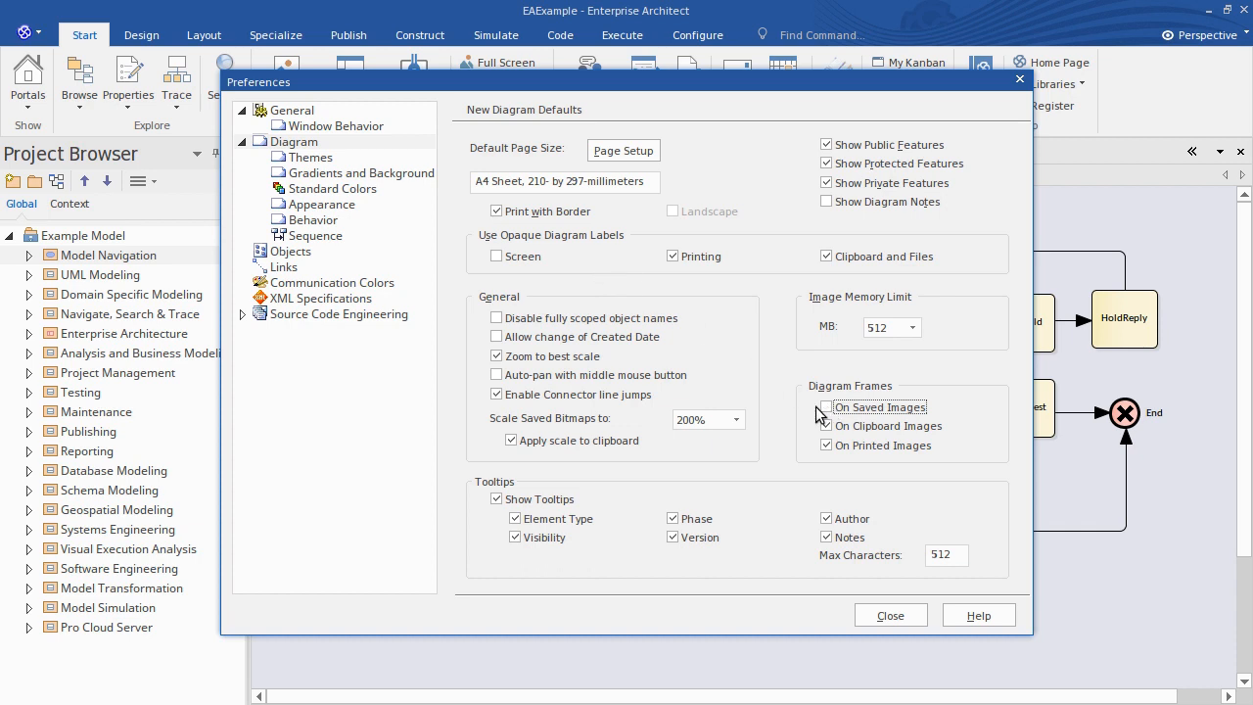
pyautogui.click(890, 615)
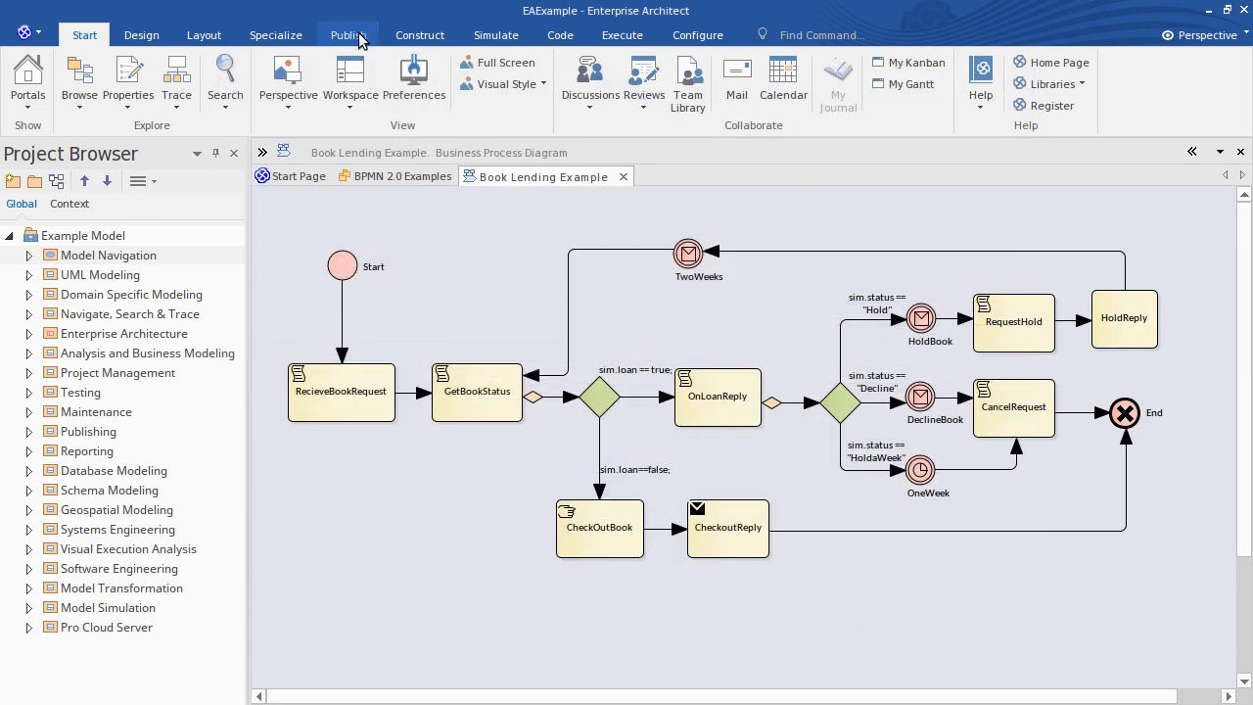
# - Save the diagram as 'Book Lending Example - Enlarged - Borderless.png'
pyautogui.click(261, 79)
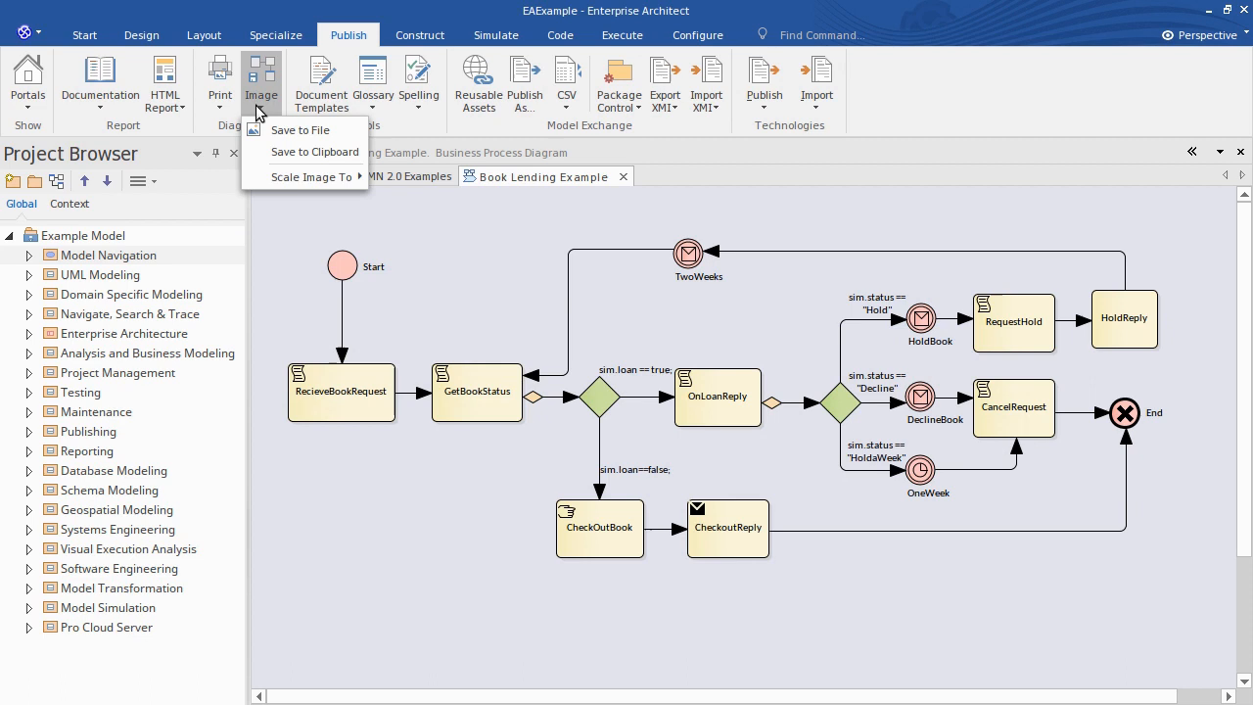
pyautogui.click(300, 130)
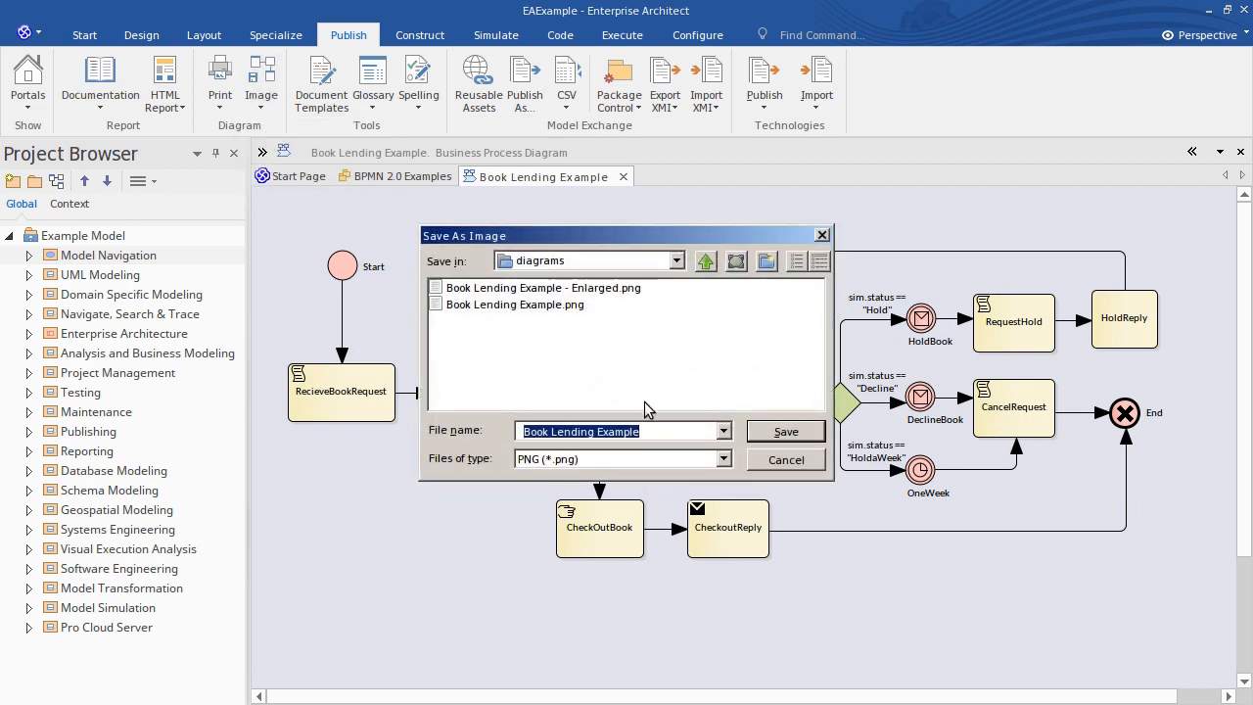
pyautogui.click(542, 286)
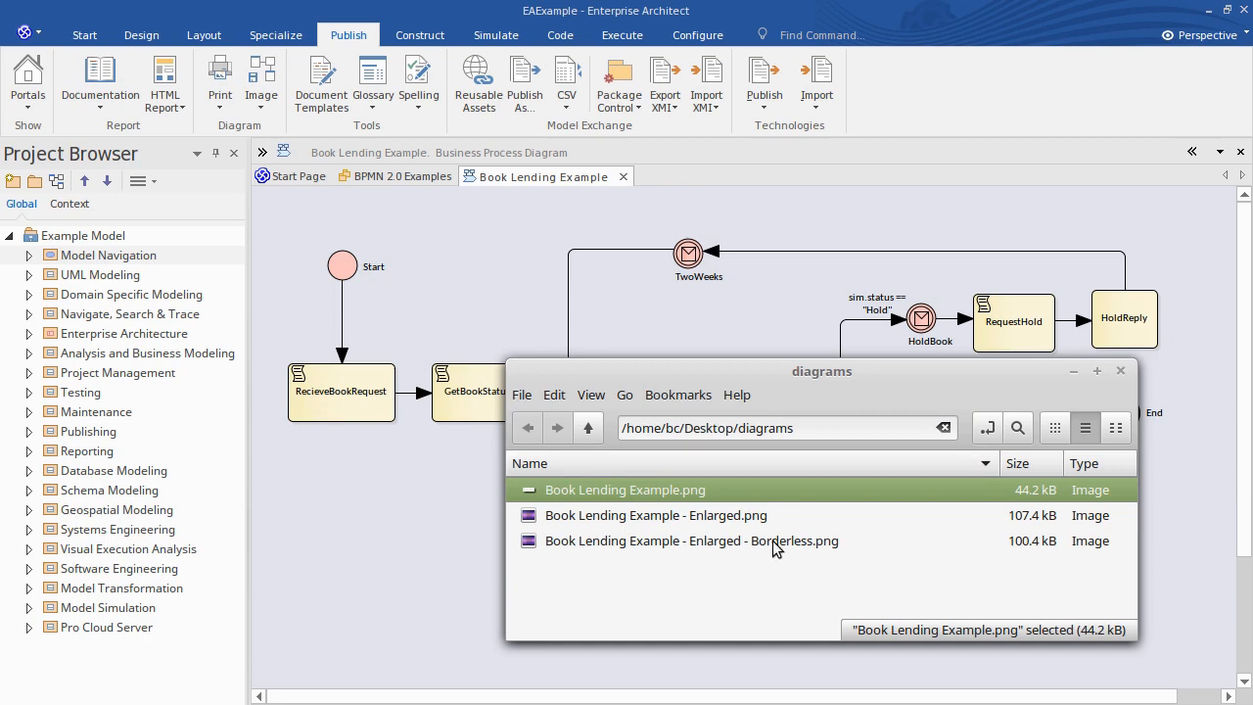
# - View the borderless image at actual size, then close the diagrams folder window
pyautogui.doubleClick(691, 540)
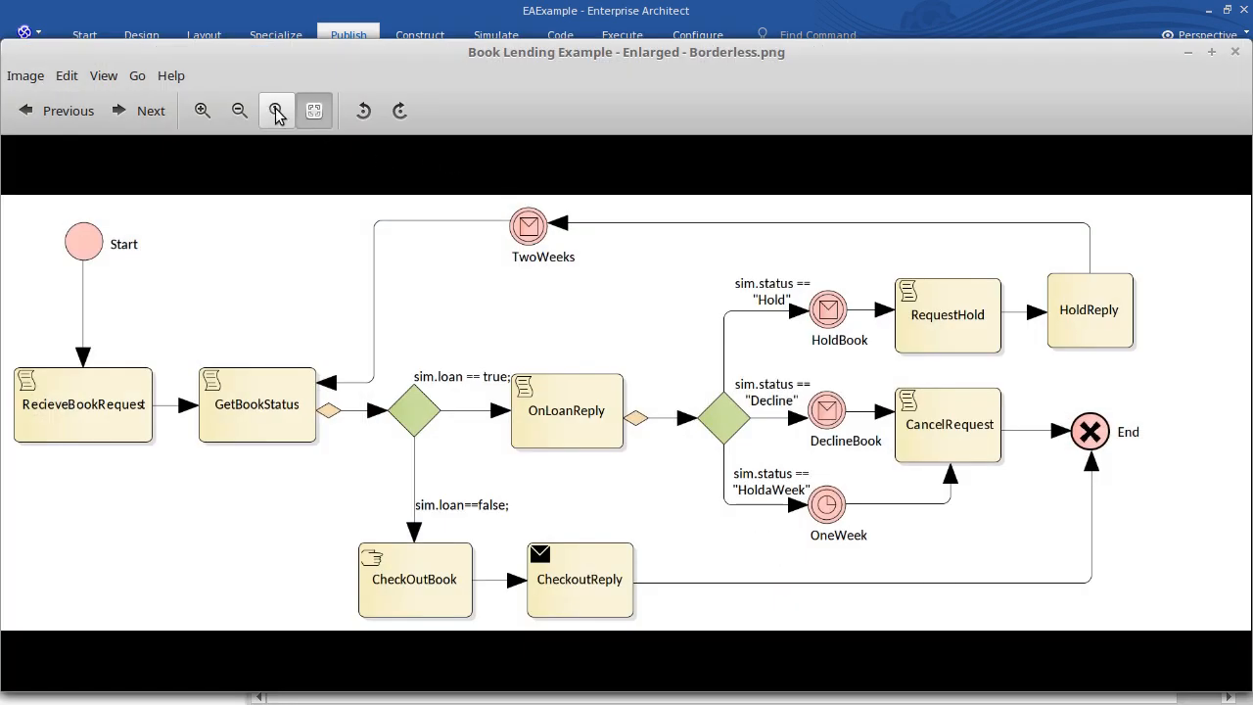
pyautogui.click(202, 110)
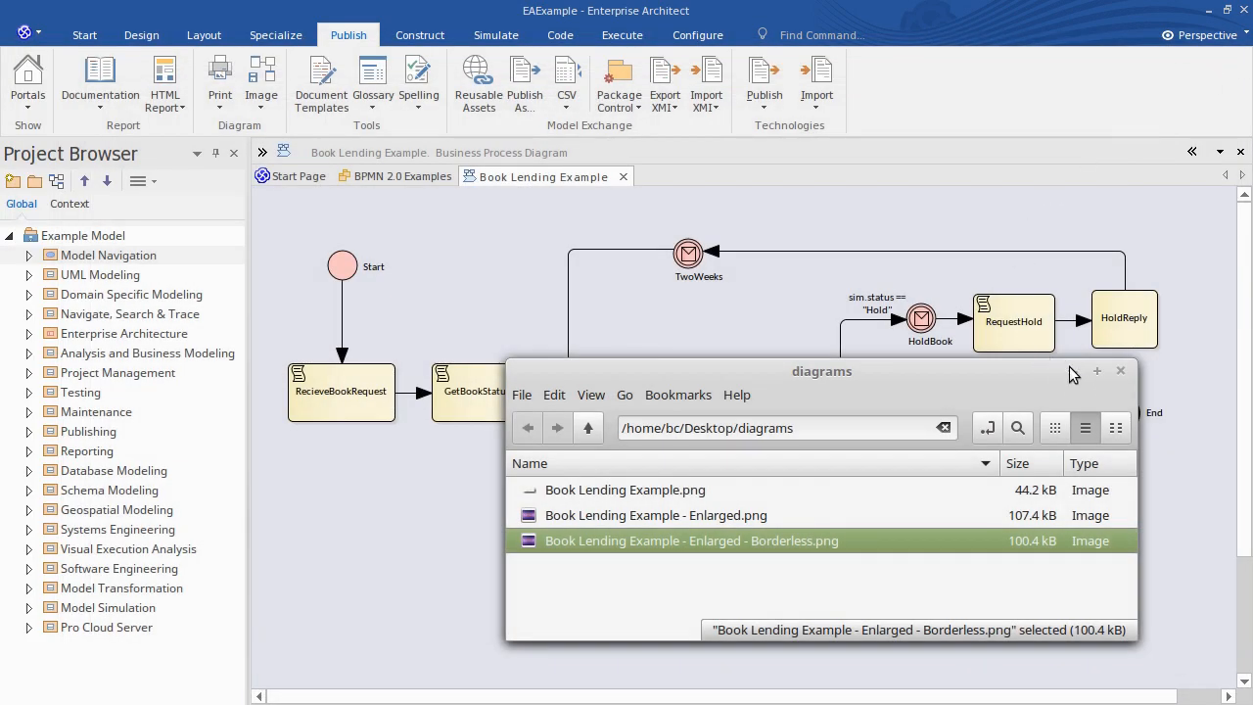
pyautogui.click(1121, 370)
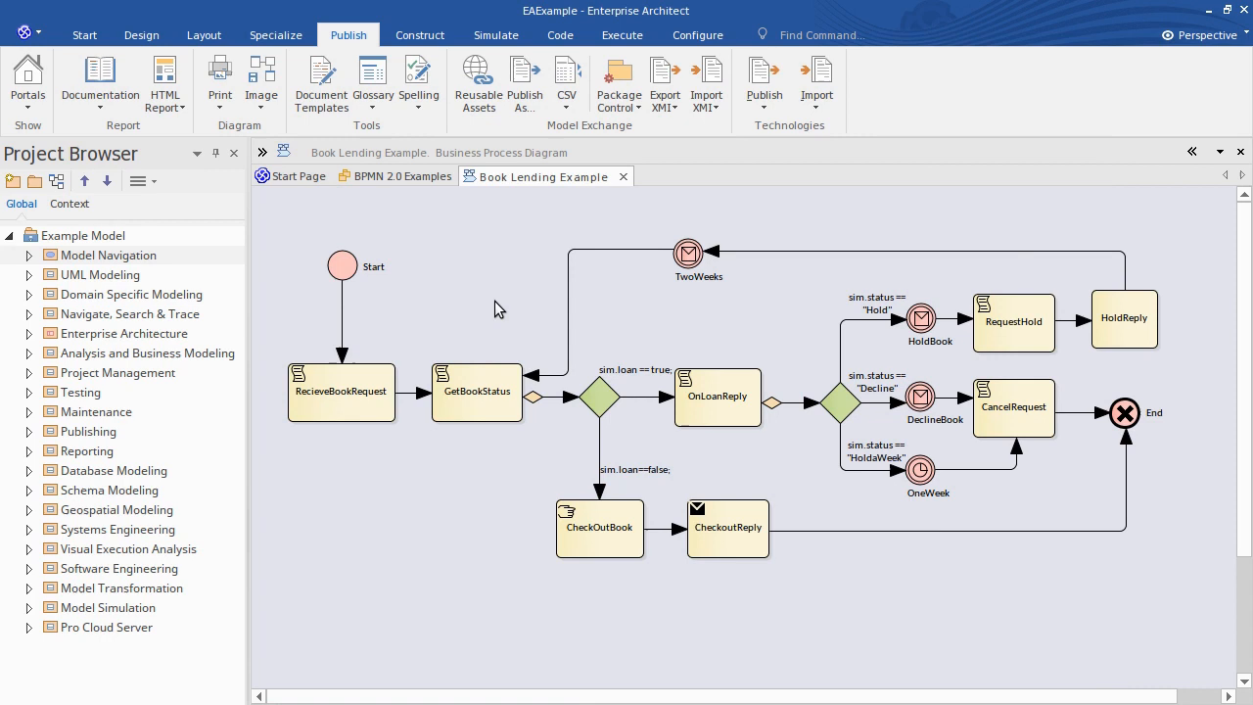
# - Switch the Book Lending diagram to White Board Mode from the Layout Appearance menu
pyautogui.click(204, 34)
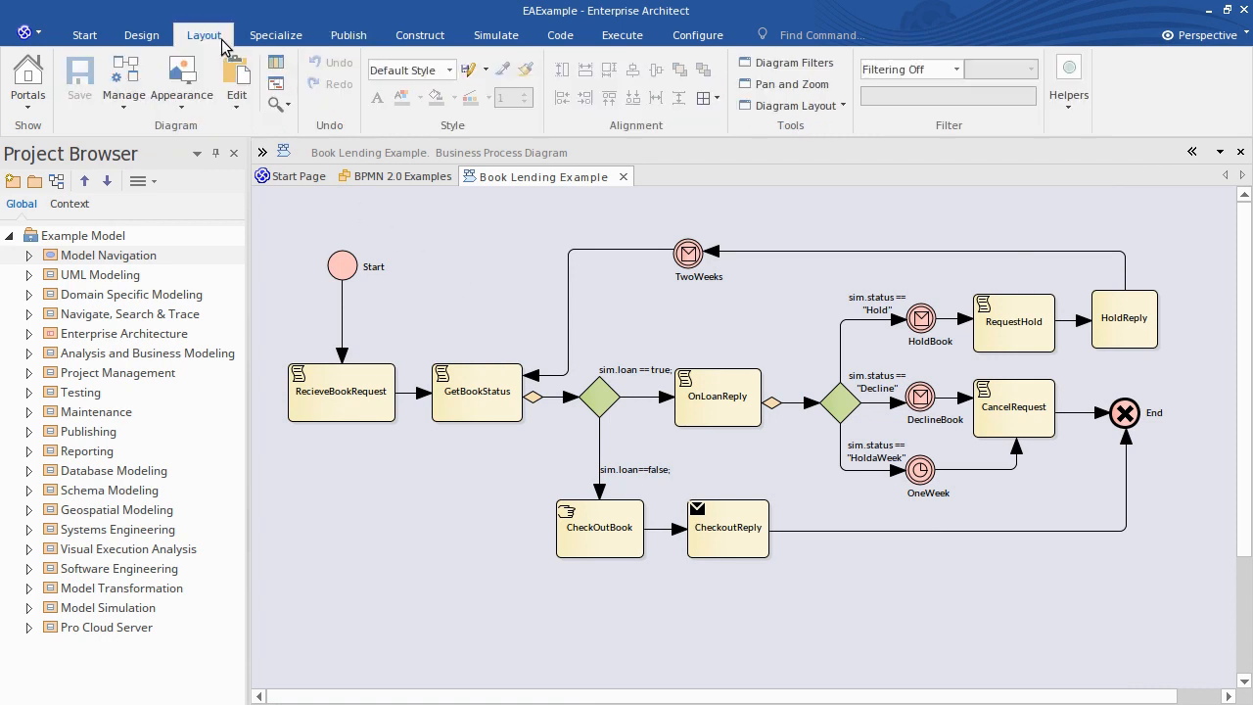
pyautogui.click(181, 79)
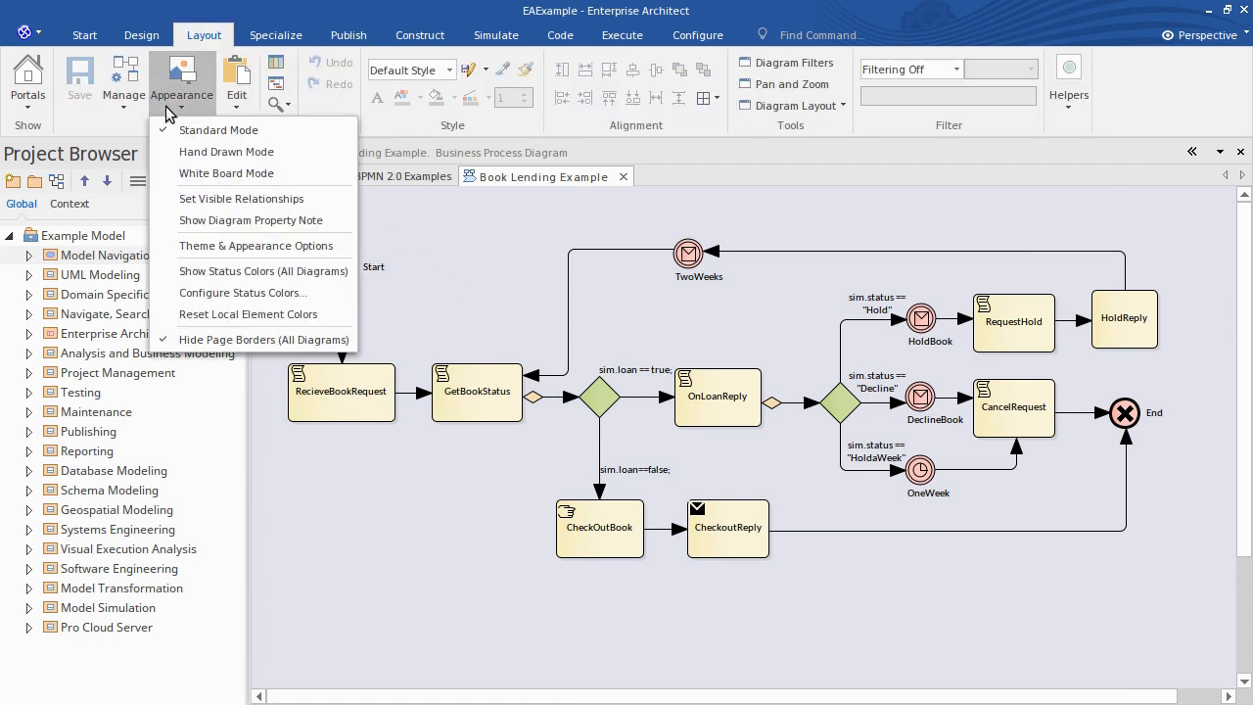
pyautogui.moveTo(226, 173)
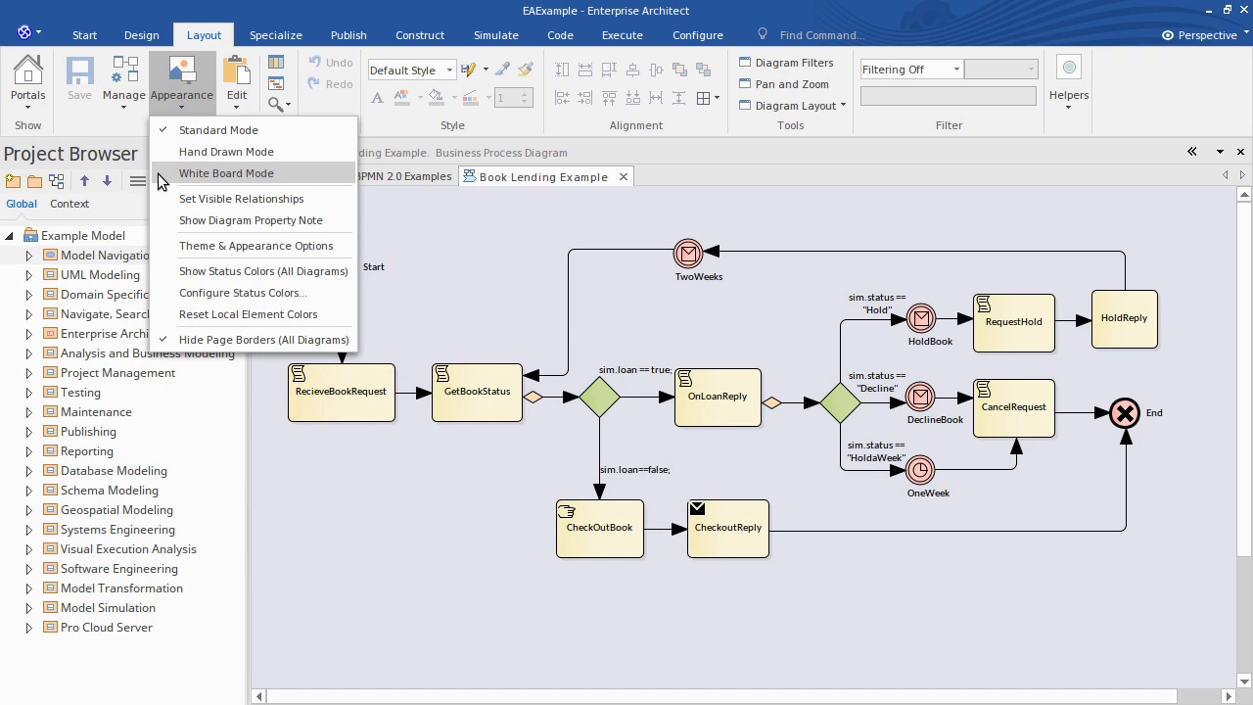
pyautogui.click(226, 174)
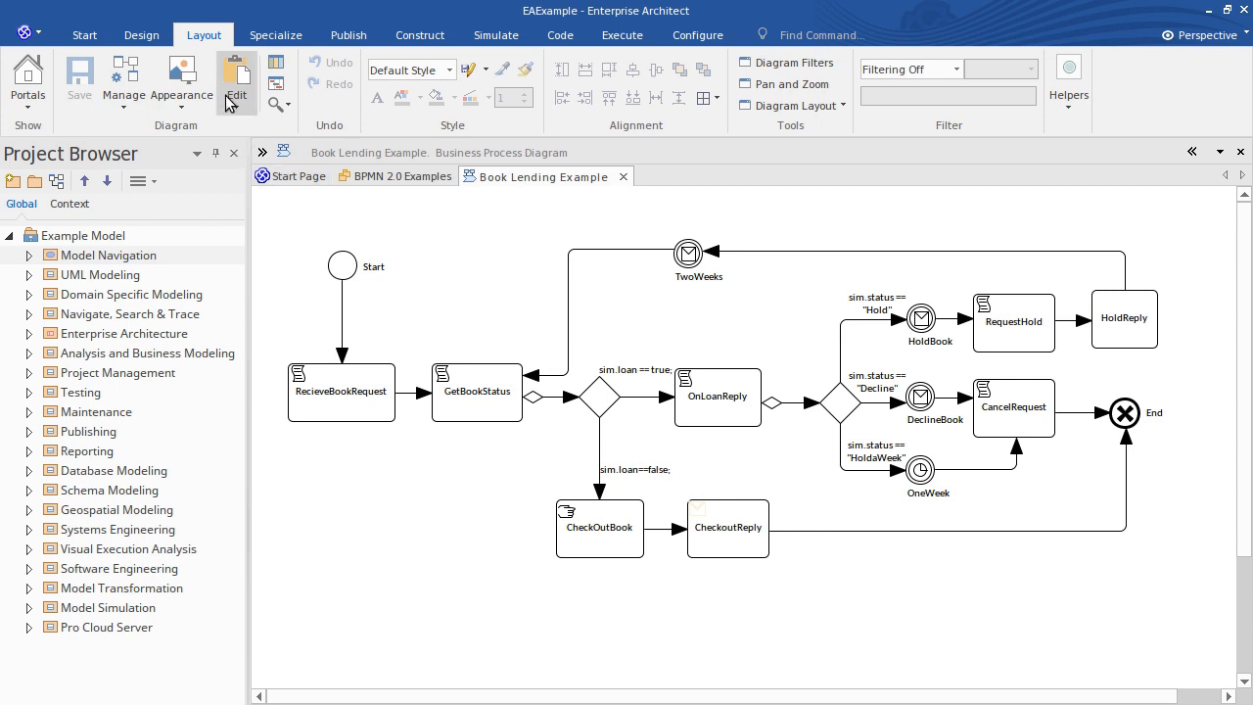
# - Enable Hand Drawn Mode and turn White Board Mode off to restore coloured fills
pyautogui.click(181, 83)
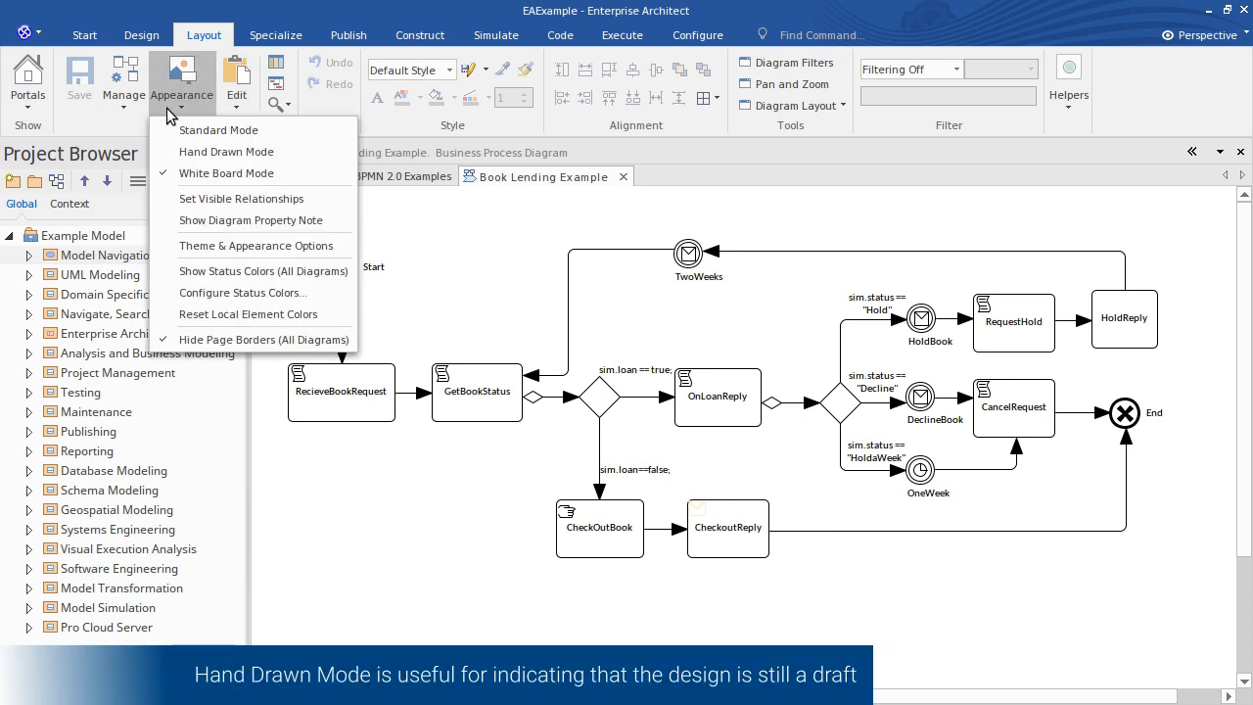
pyautogui.moveTo(227, 152)
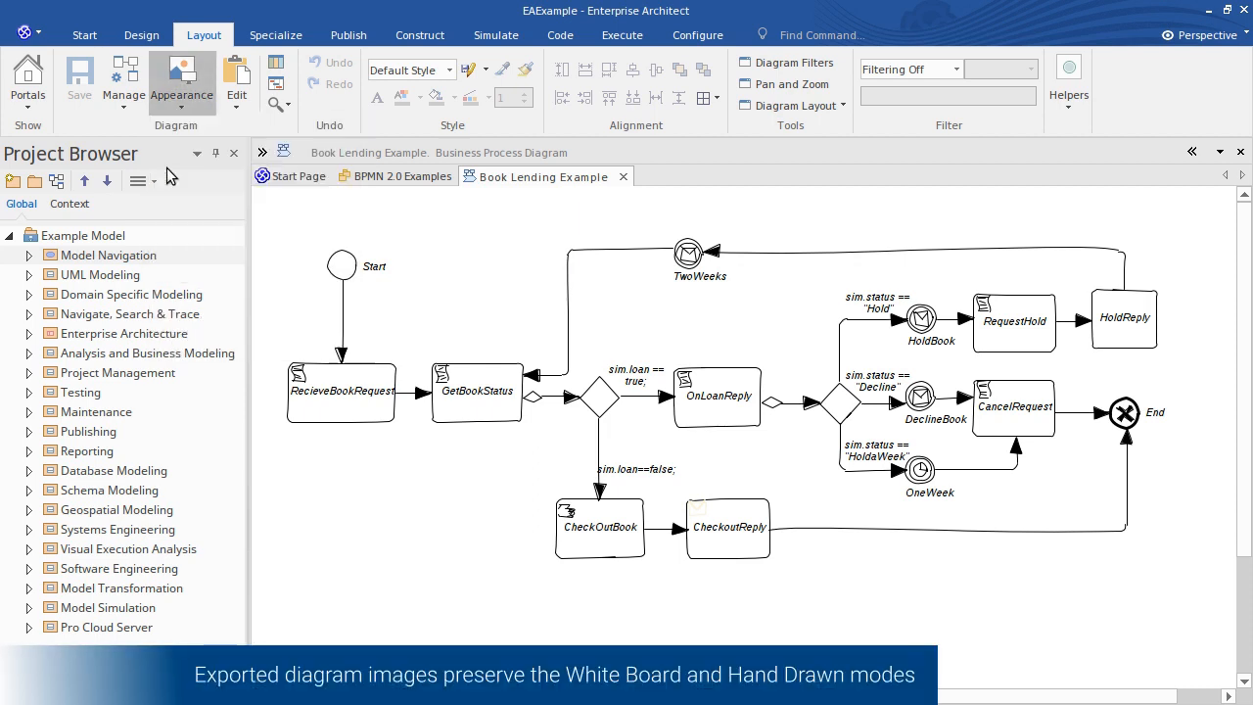
pyautogui.click(182, 80)
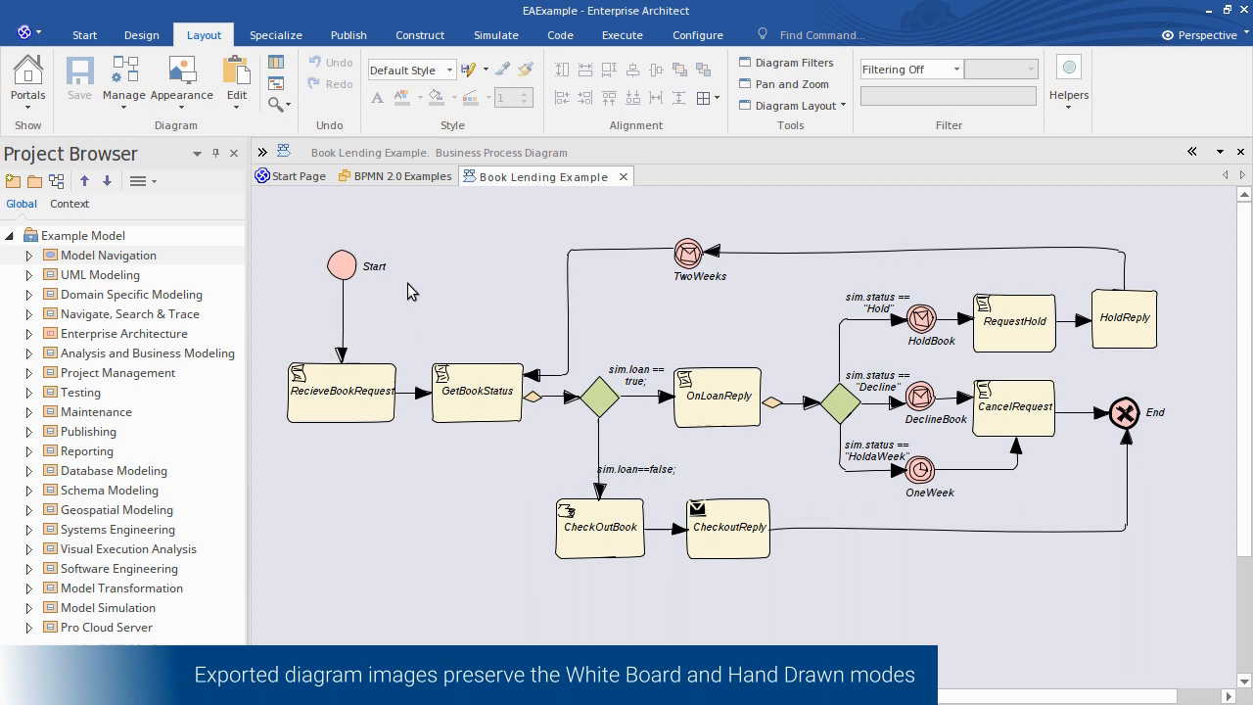
pyautogui.moveTo(355, 146)
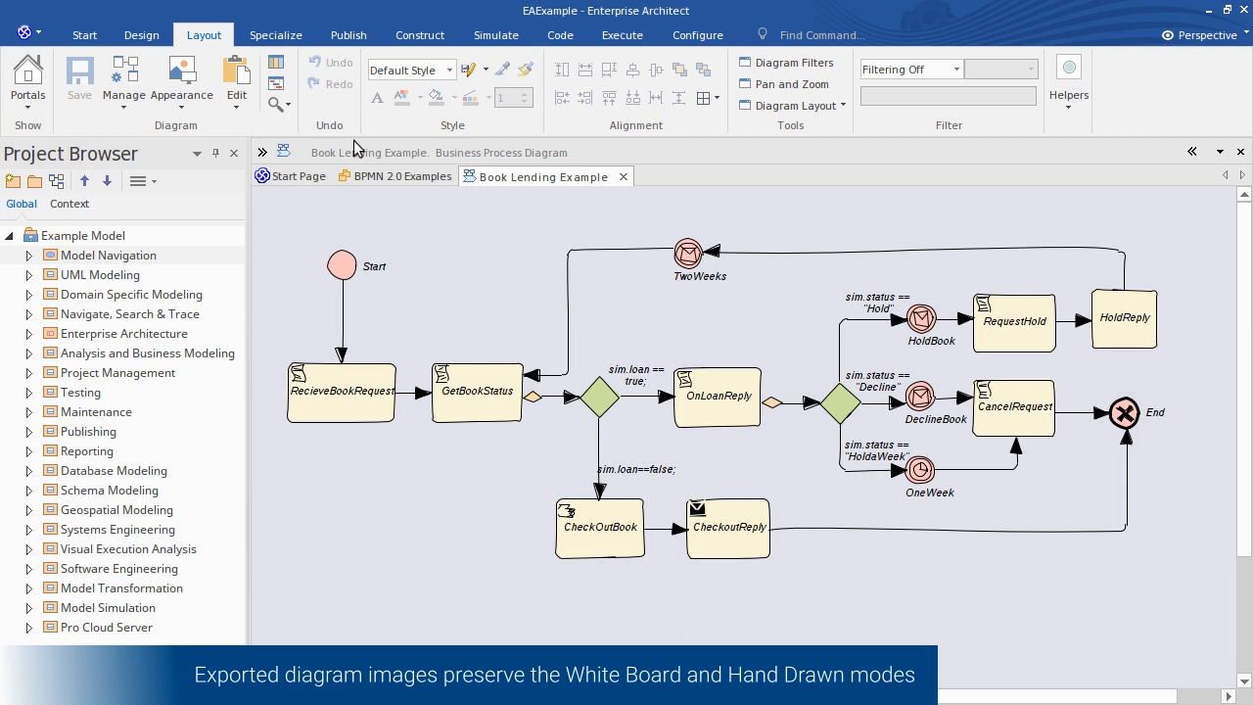
pyautogui.click(347, 35)
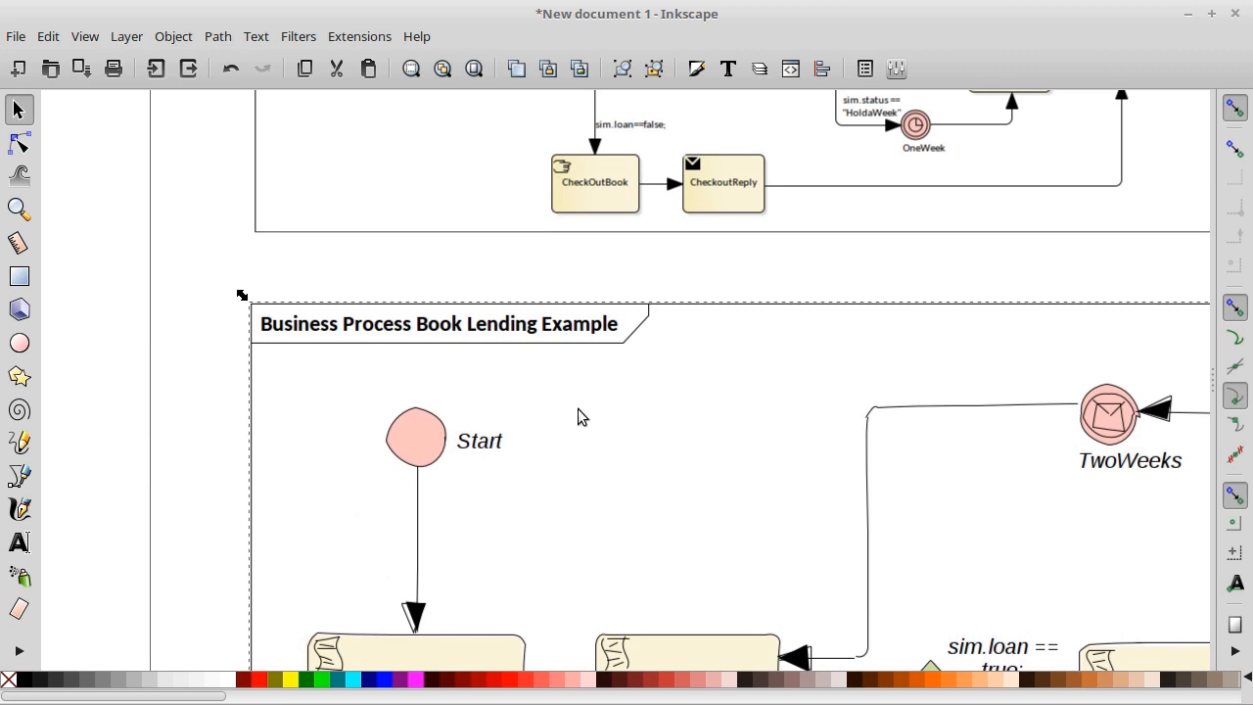
pyautogui.moveTo(607, 475)
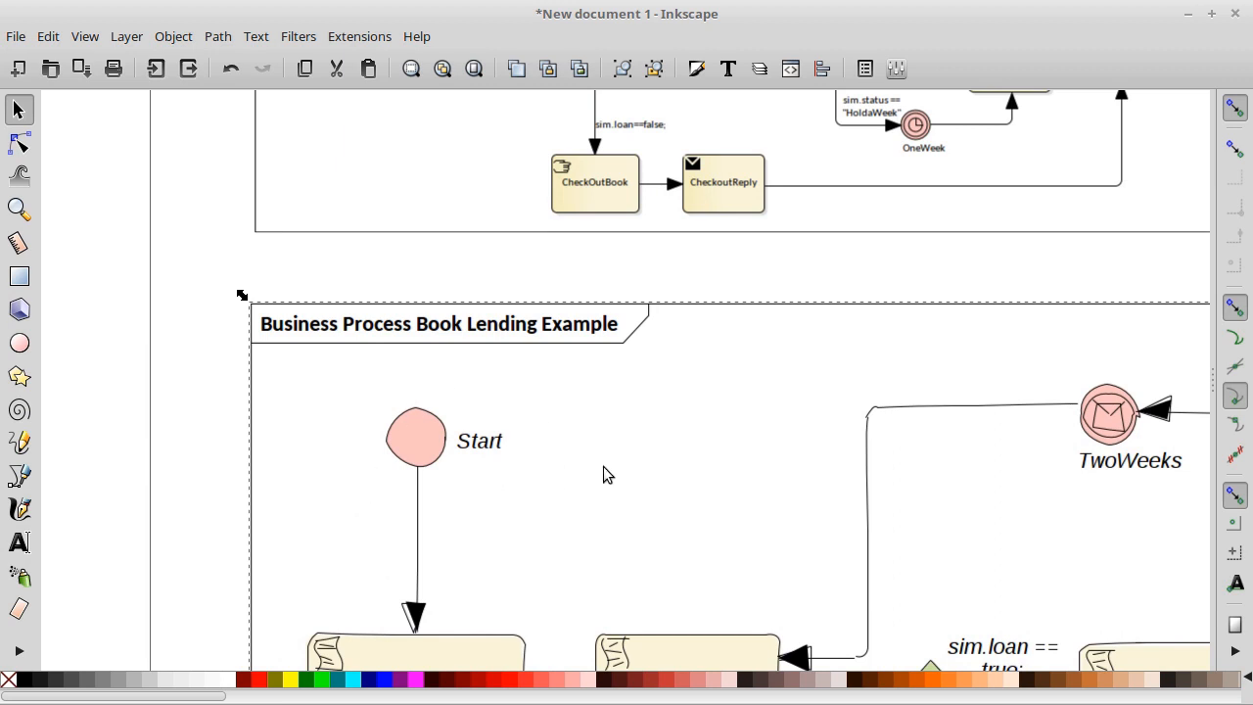
# - Scroll down in Inkscape to the pasted hand-drawn diagram below the standard image
pyautogui.scroll(-3)
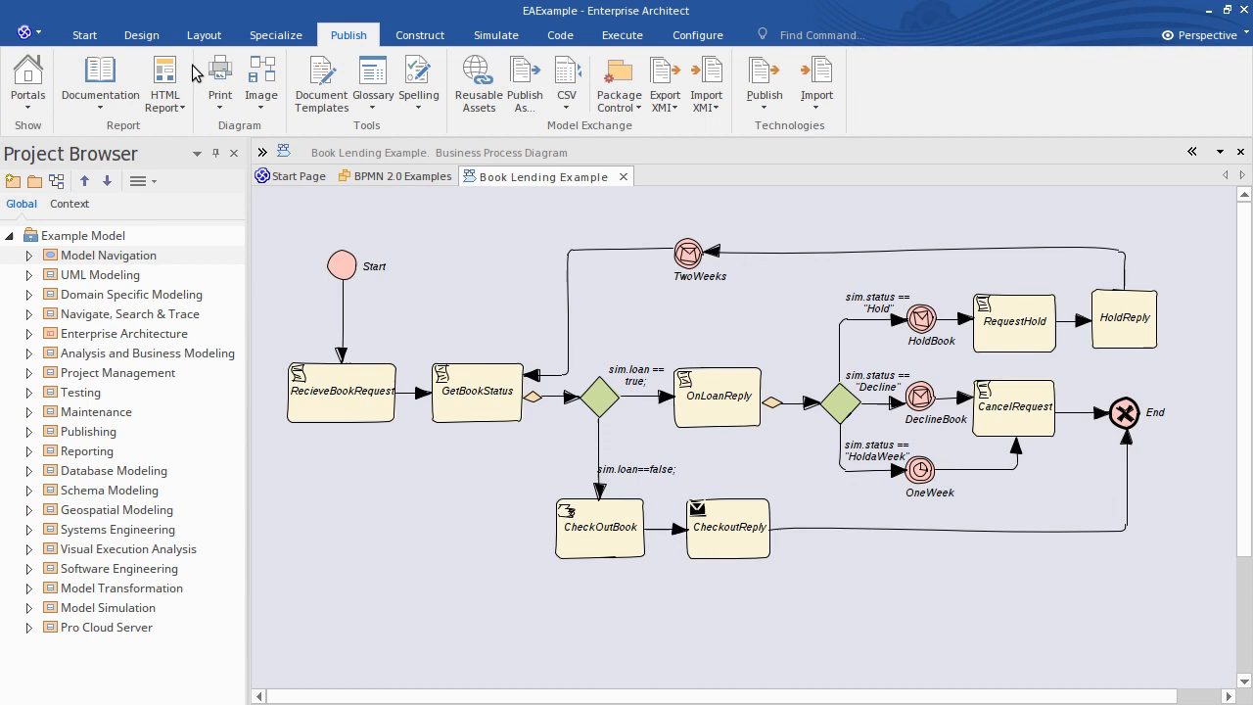
# - List the diagram appearance modes, with Hand Drawn Mode shown as ticked
pyautogui.click(181, 81)
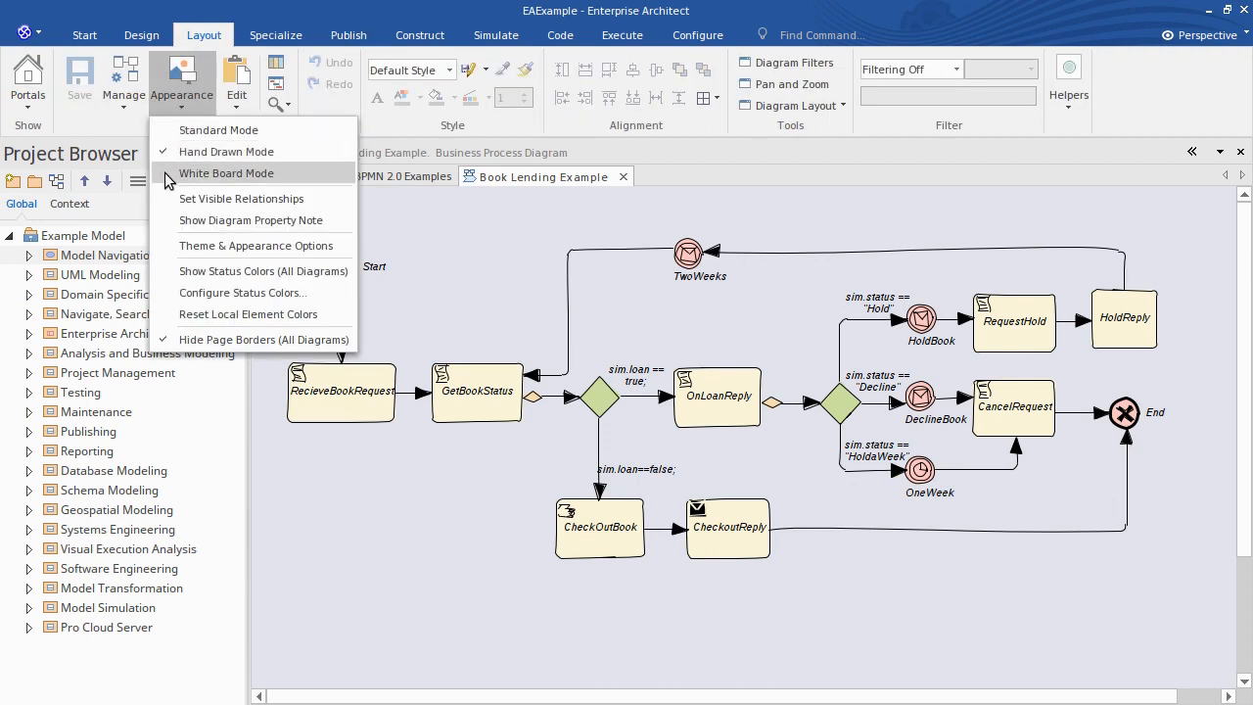